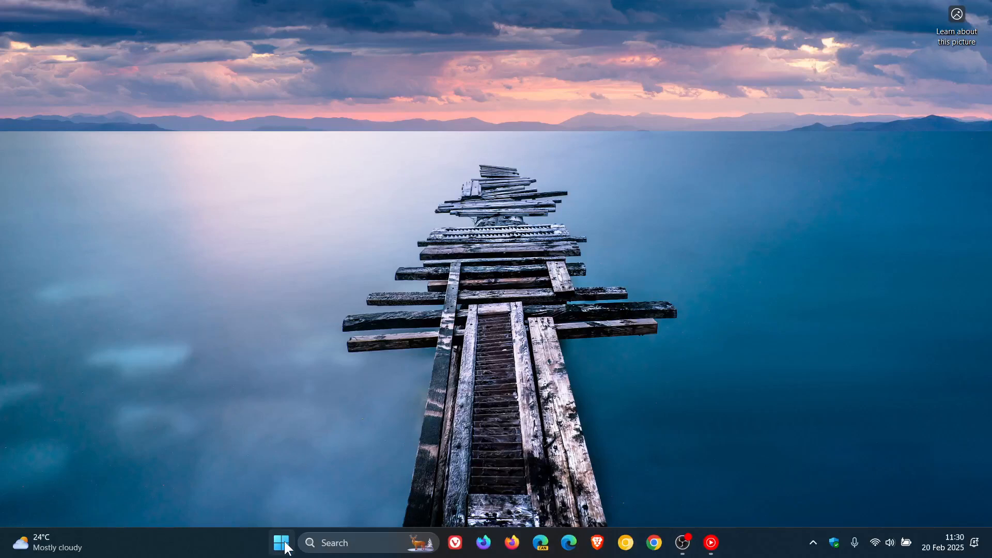
# - Launch Notepad from the All apps list to get a blank Untitled document
pyautogui.click(281, 543)
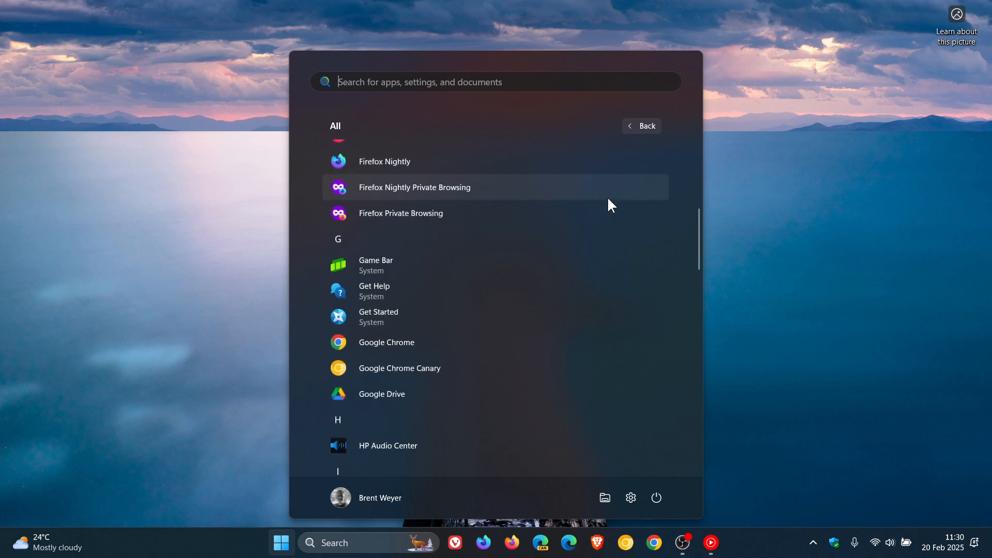
pyautogui.scroll(-3)
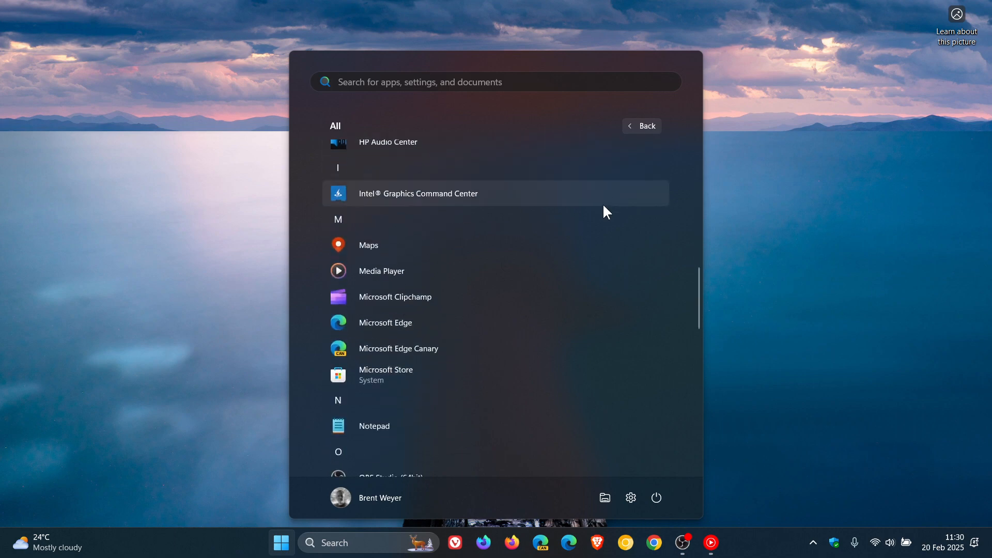
pyautogui.scroll(-3)
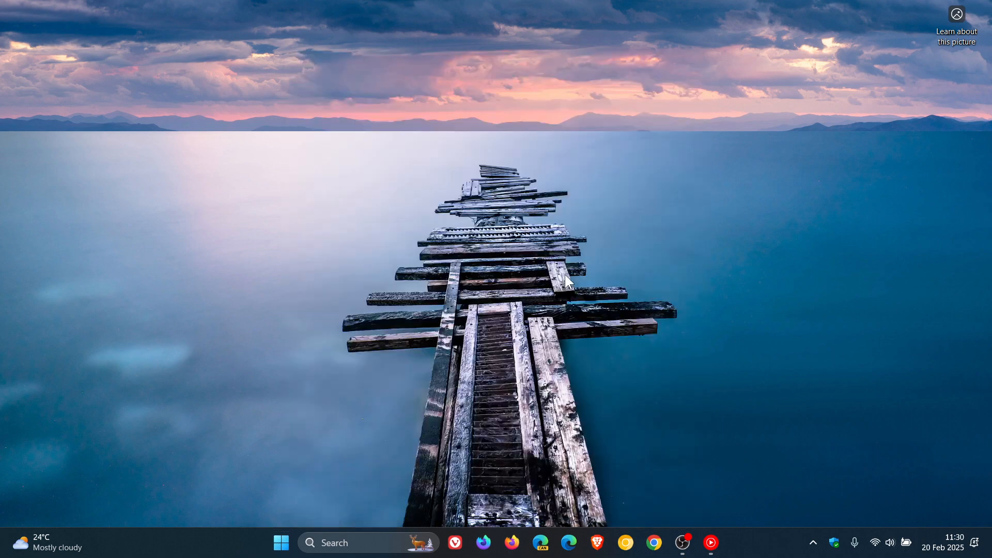
pyautogui.click(724, 541)
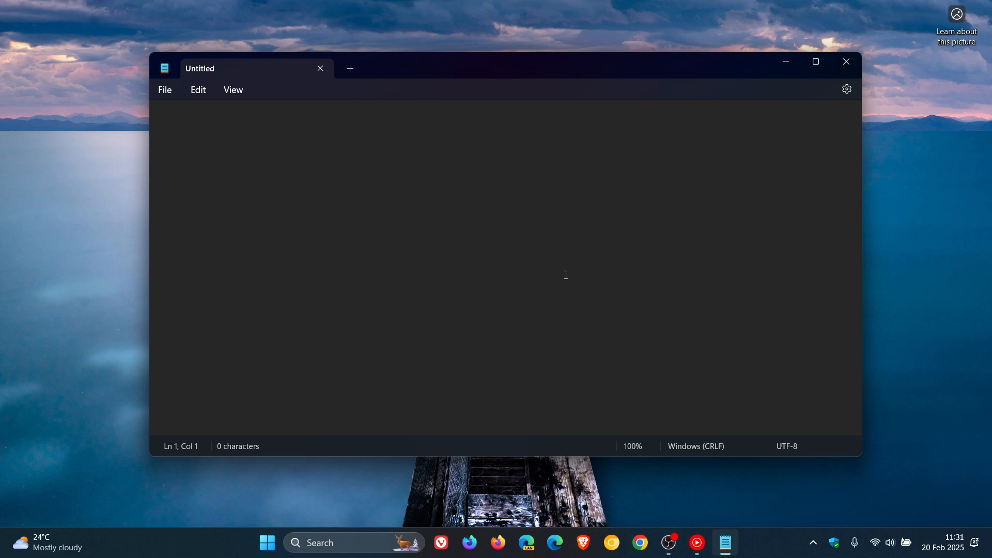
pyautogui.moveTo(327, 361)
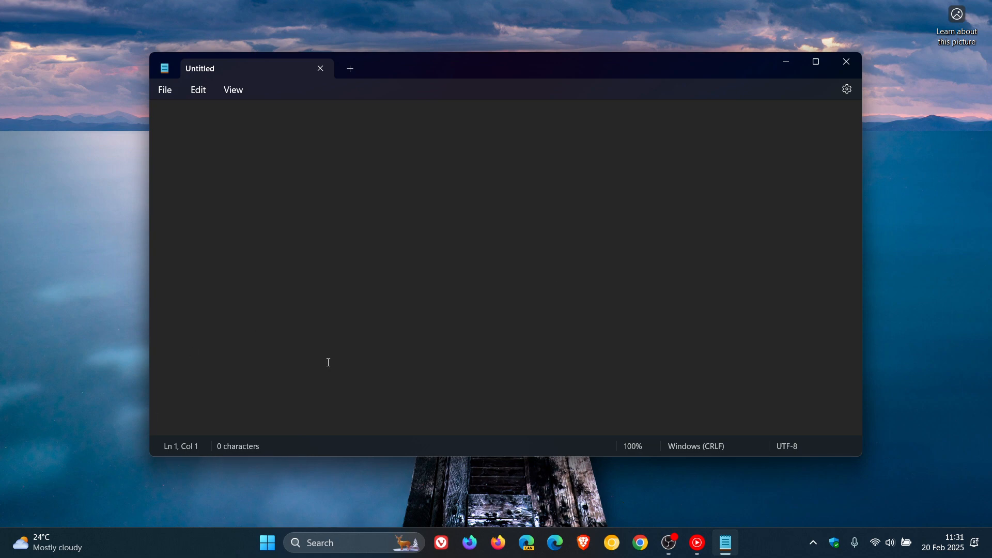
# - Review Notepad's settings, including word wrap, spell check and autocorrect, then return to the document
pyautogui.click(846, 89)
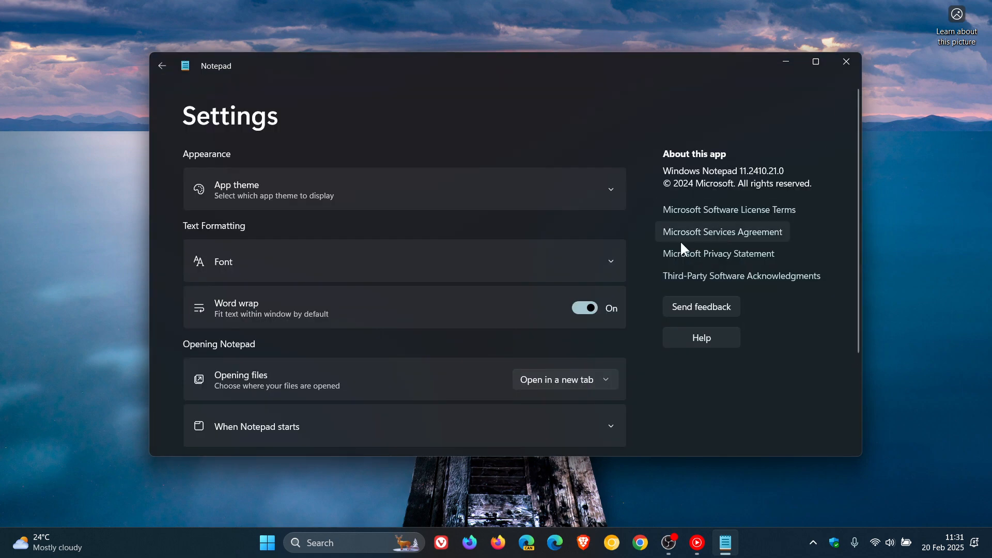
pyautogui.moveTo(658, 243)
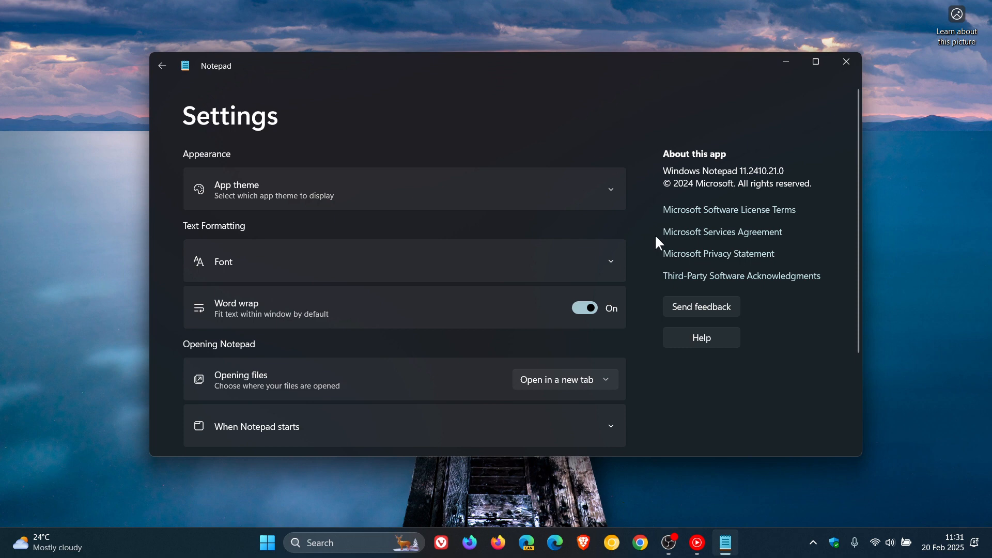
pyautogui.scroll(-3)
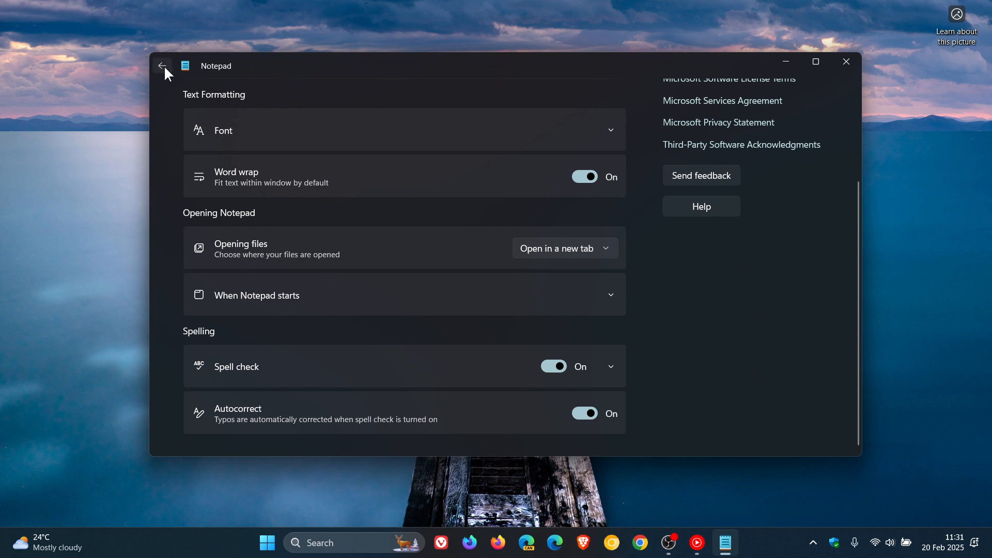
pyautogui.click(162, 65)
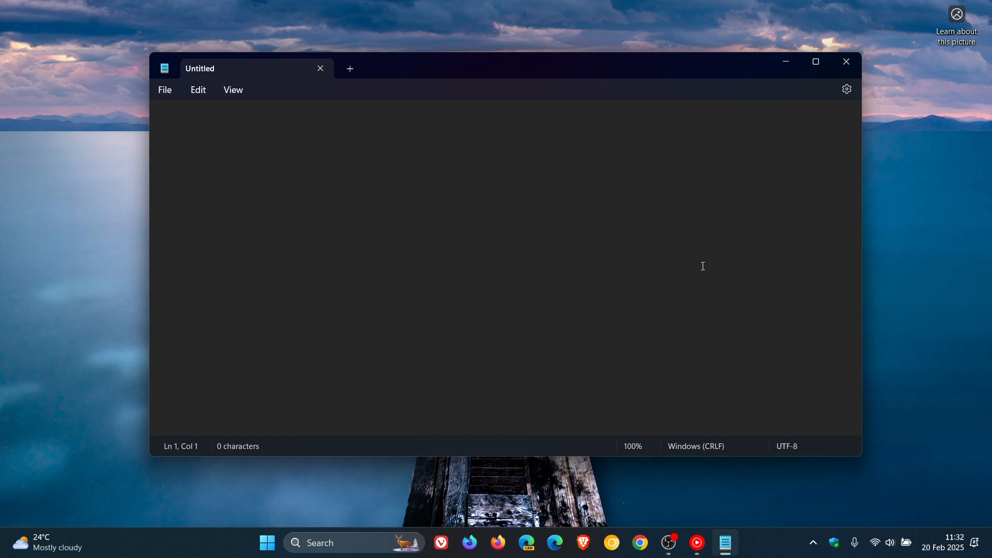
pyautogui.moveTo(656, 240)
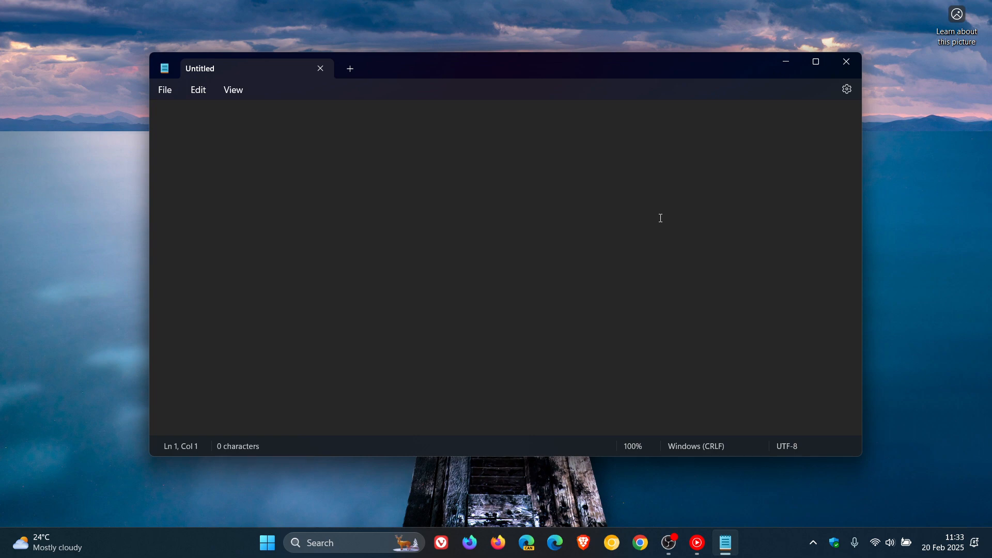
# - Close the empty Notepad window, leaving only the desktop visible
pyautogui.click(846, 62)
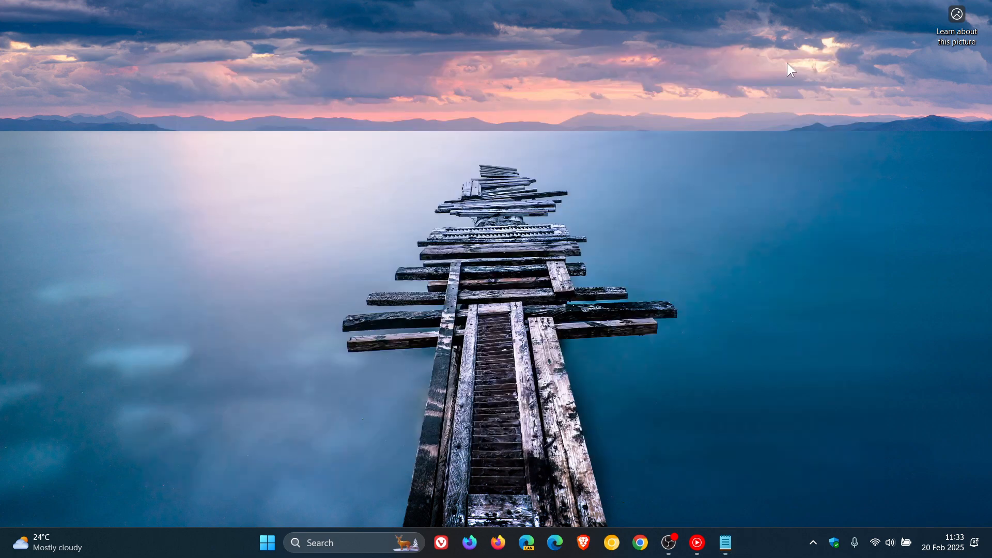
pyautogui.moveTo(572, 240)
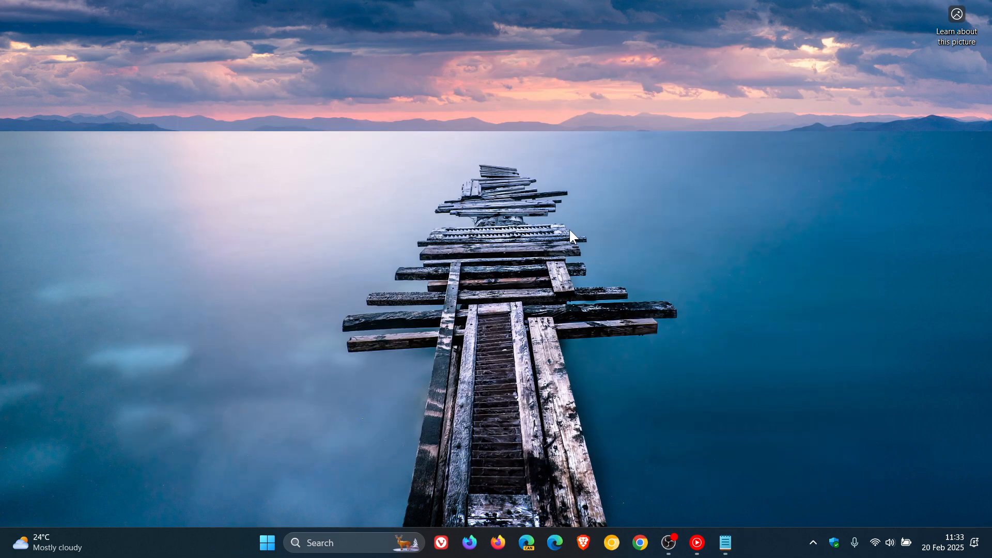